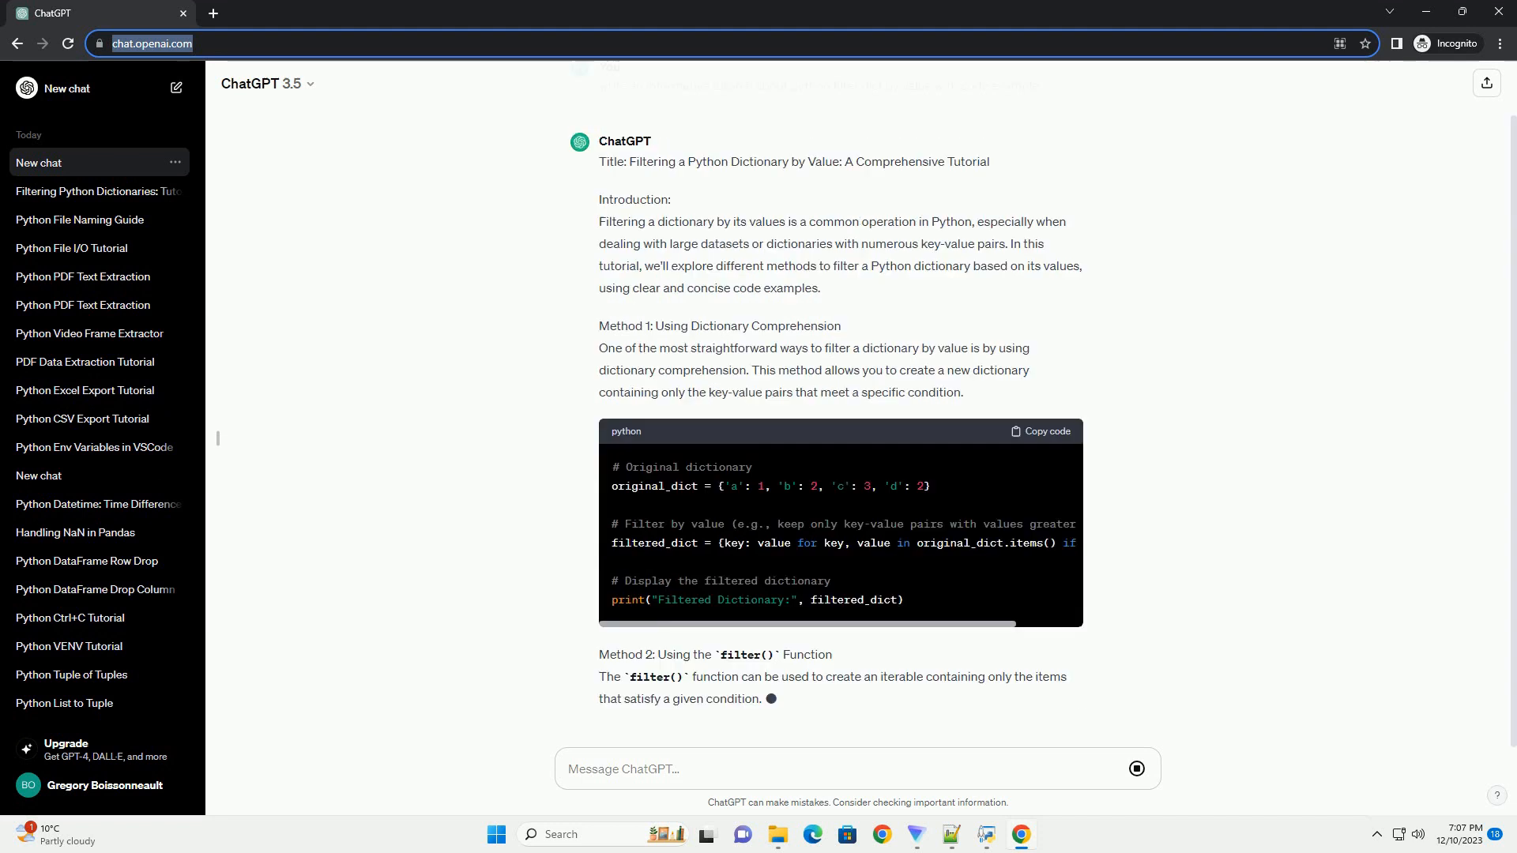
scroll("down", 3)
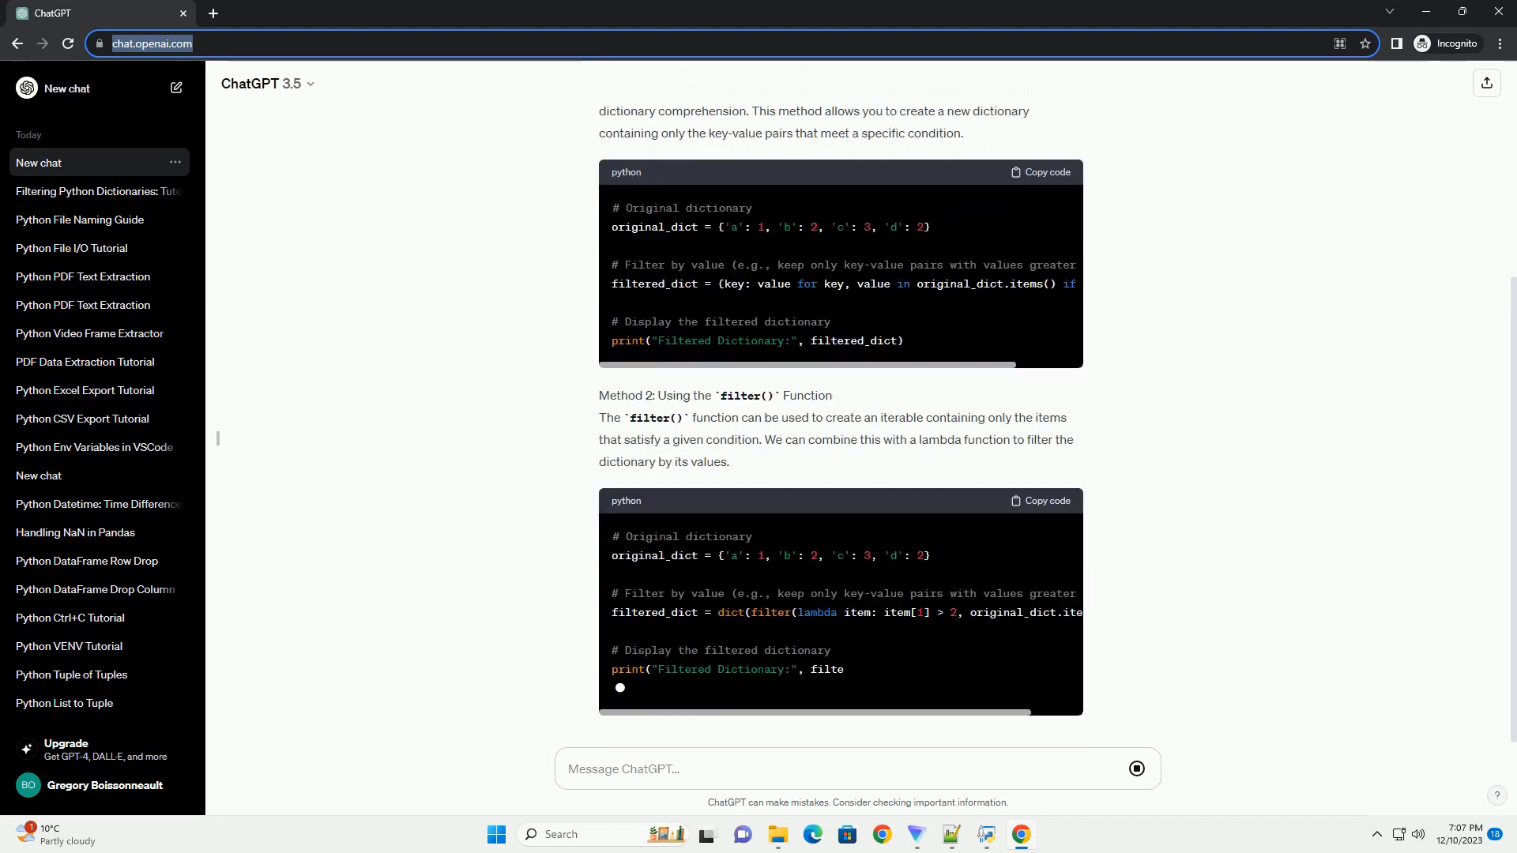
scroll("down", 3)
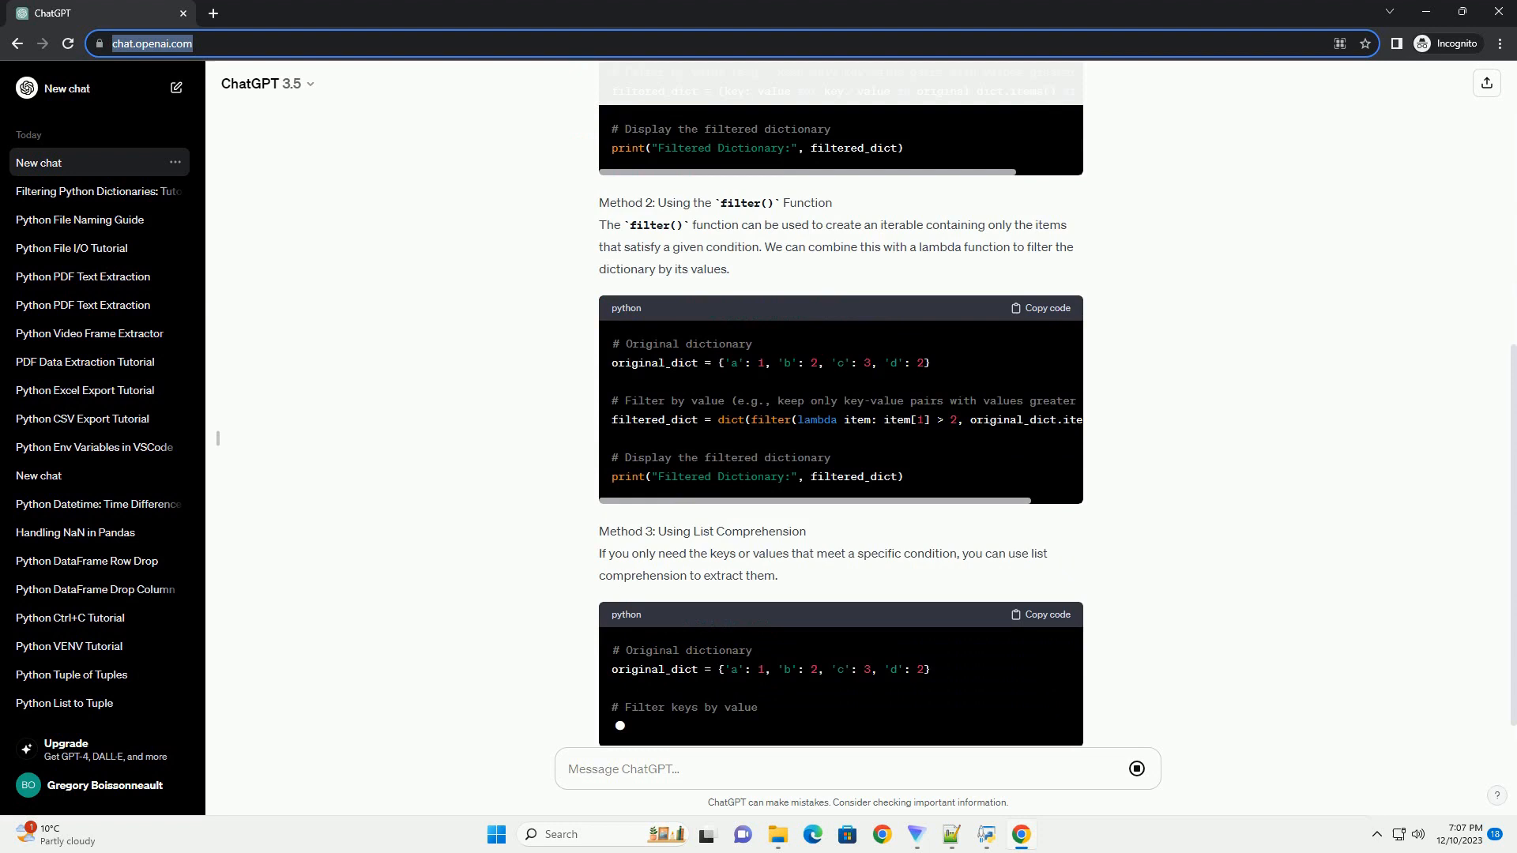
scroll("down", 3)
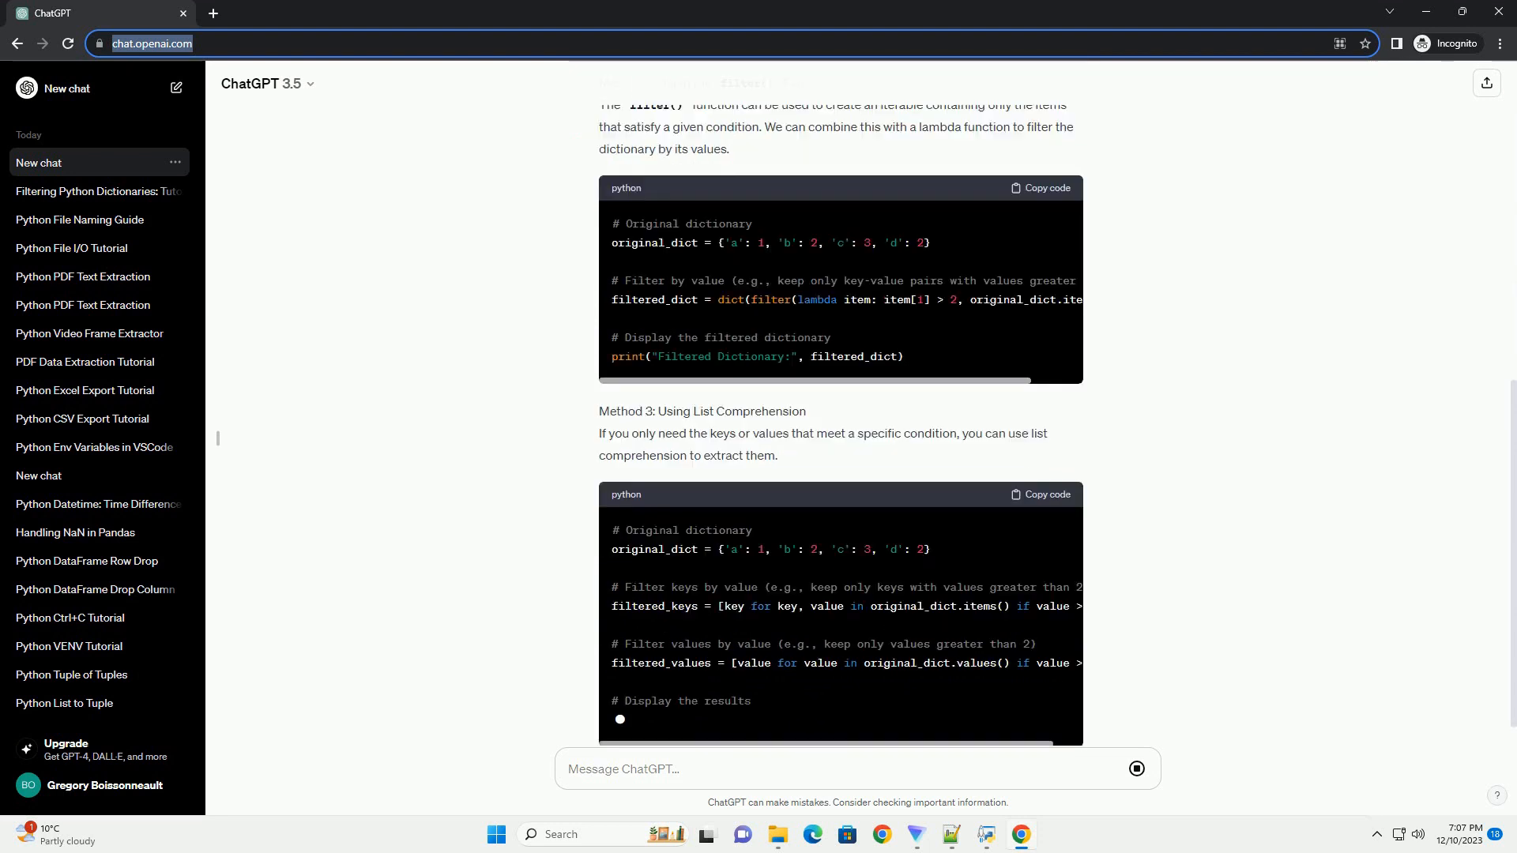